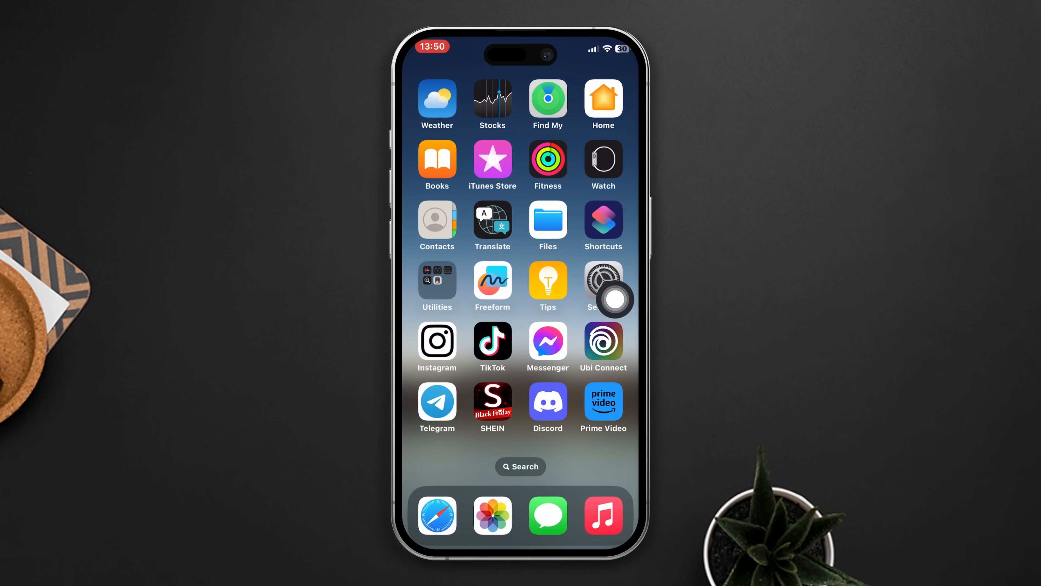
Step: Load youtube.com in Safari to confirm the internet connection works
{"action": "scroll", "scroll_direction": "left", "scroll_amount": 3}
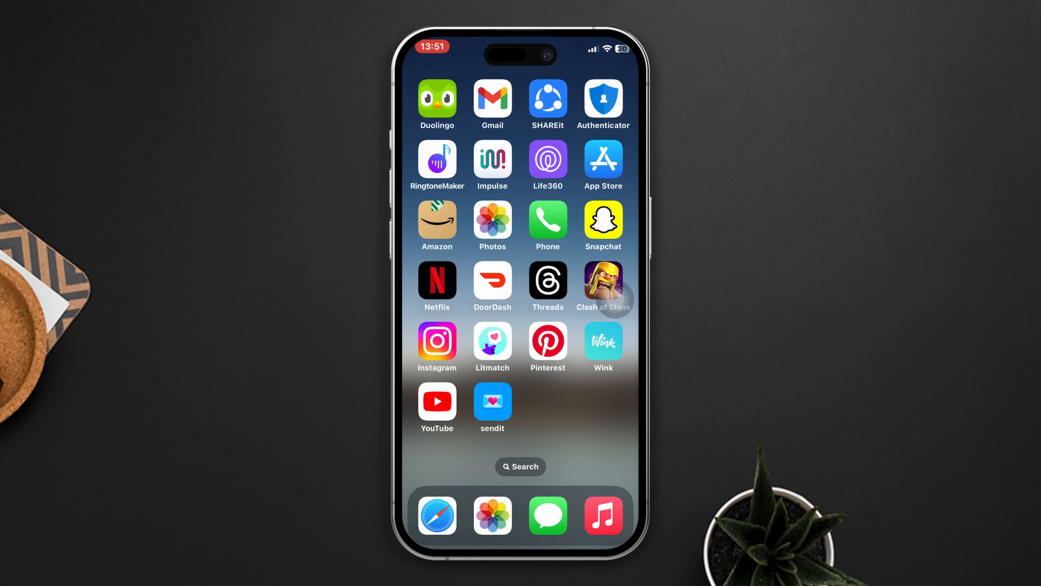
{"action": "scroll", "scroll_direction": "left", "scroll_amount": 3}
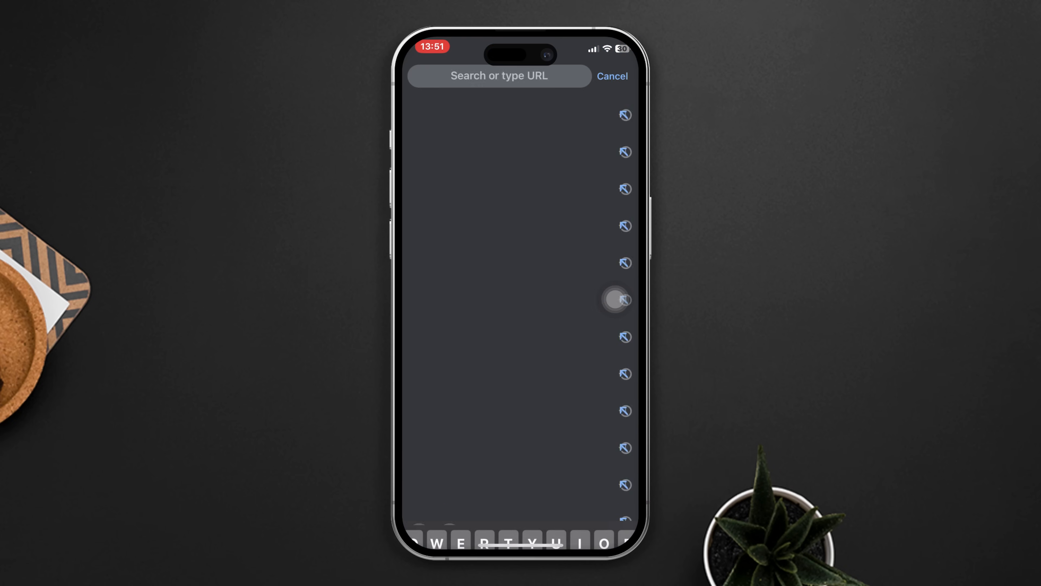
{"action": "type", "text": "youtube.com"}
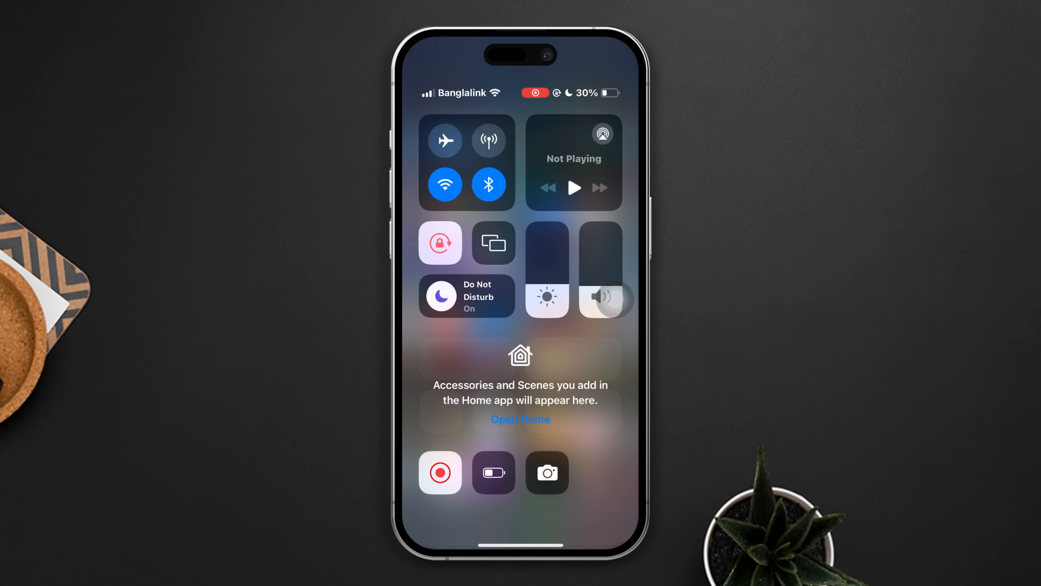
Step: Toggle Airplane Mode on and back off to refresh the network connection
{"action": "left_click", "coordinate": [444, 140]}
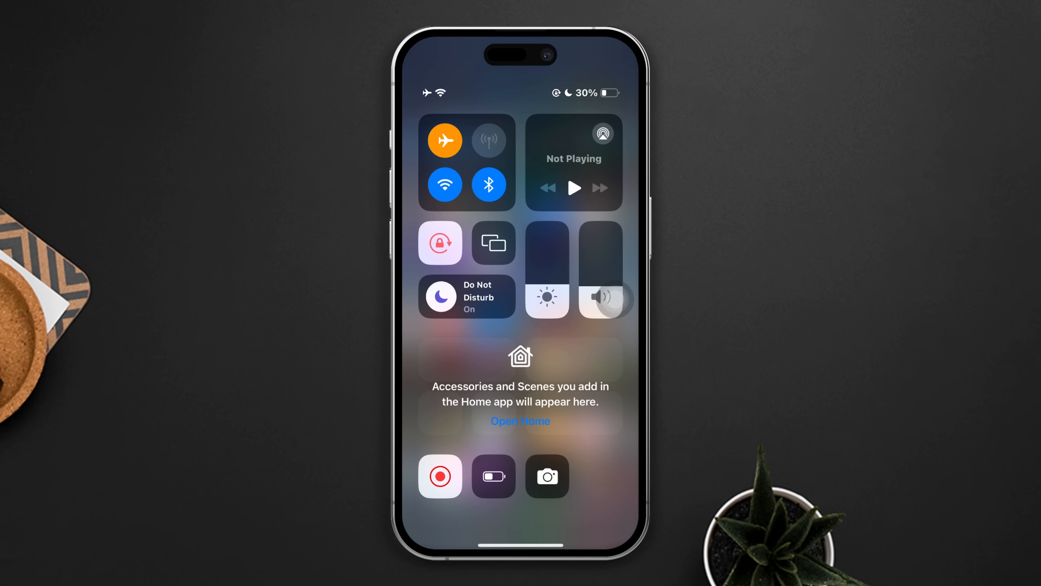
{"action": "left_click", "coordinate": [444, 140]}
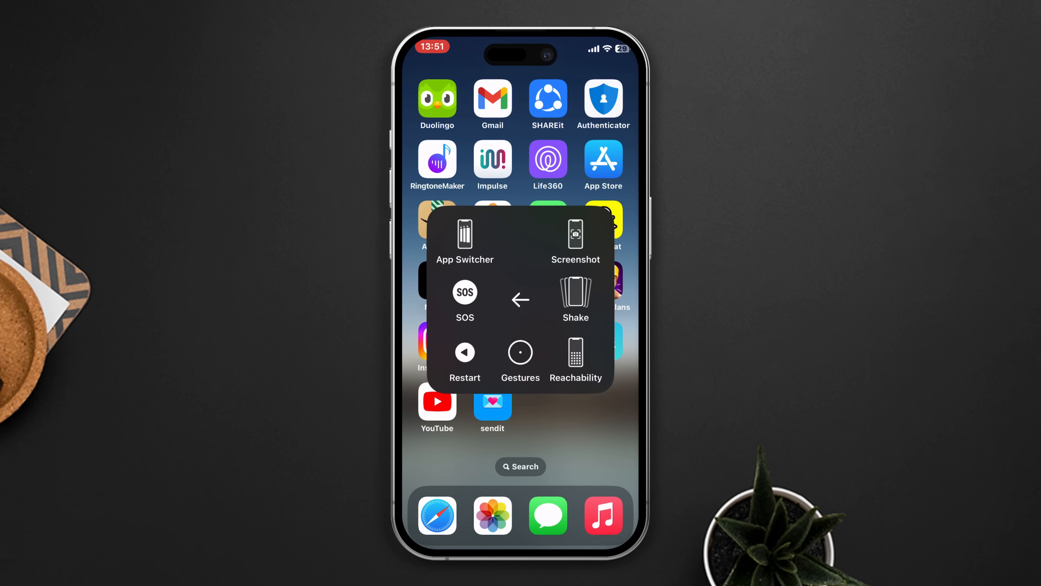
Step: Request an iPhone restart via AssistiveTouch and answer the confirmation
{"action": "left_click", "coordinate": [464, 352]}
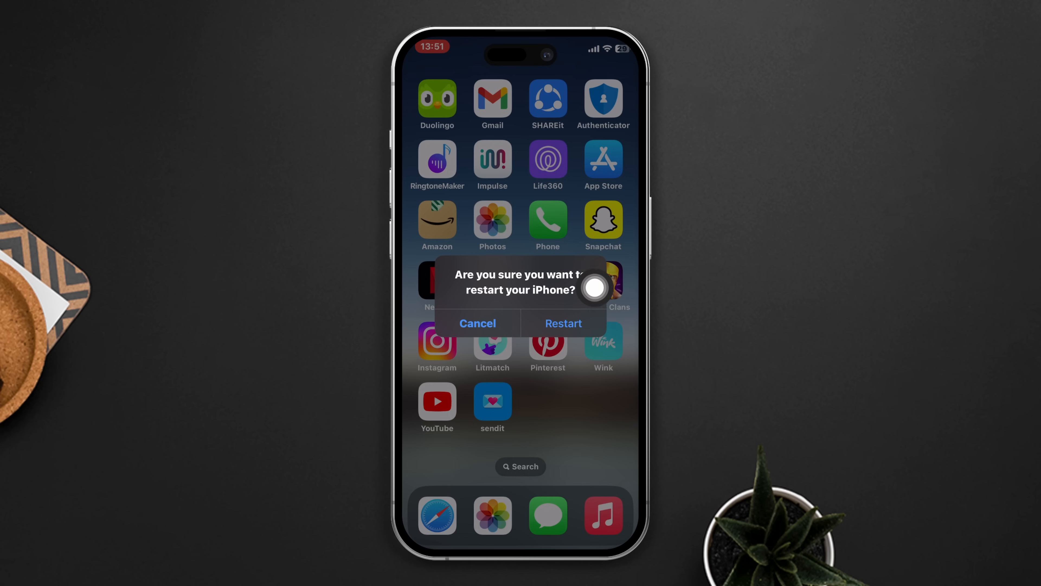
{"action": "left_click", "coordinate": [477, 324]}
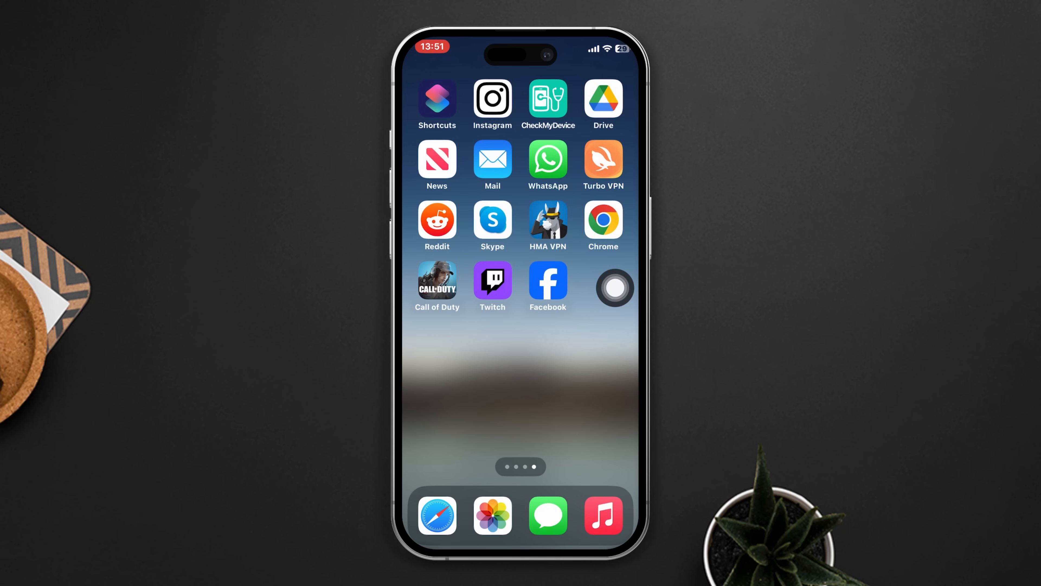
{"action": "scroll", "scroll_direction": "left", "scroll_amount": 3}
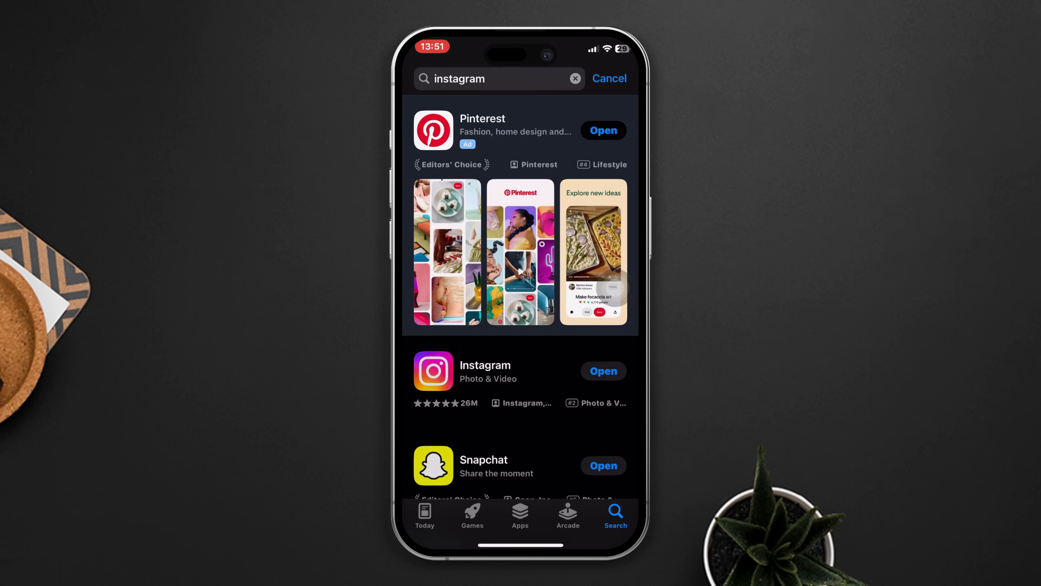
Step: Search Instagram in the App Store to see whether an update is offered
{"action": "left_click", "coordinate": [485, 370]}
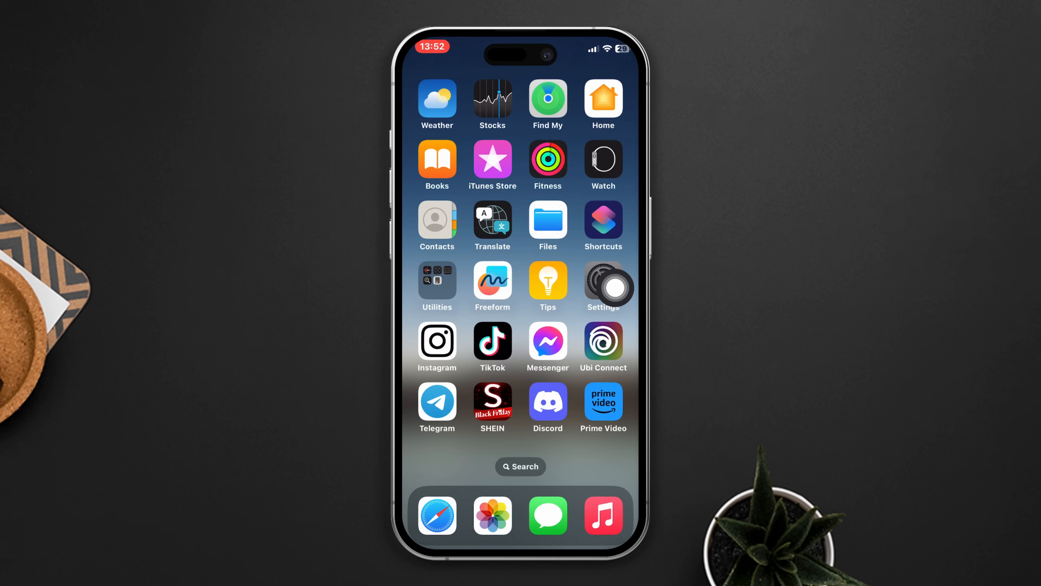
Step: Offload Instagram from Settings > General > iPhone Storage, keeping its documents and data
{"action": "left_click", "coordinate": [601, 287]}
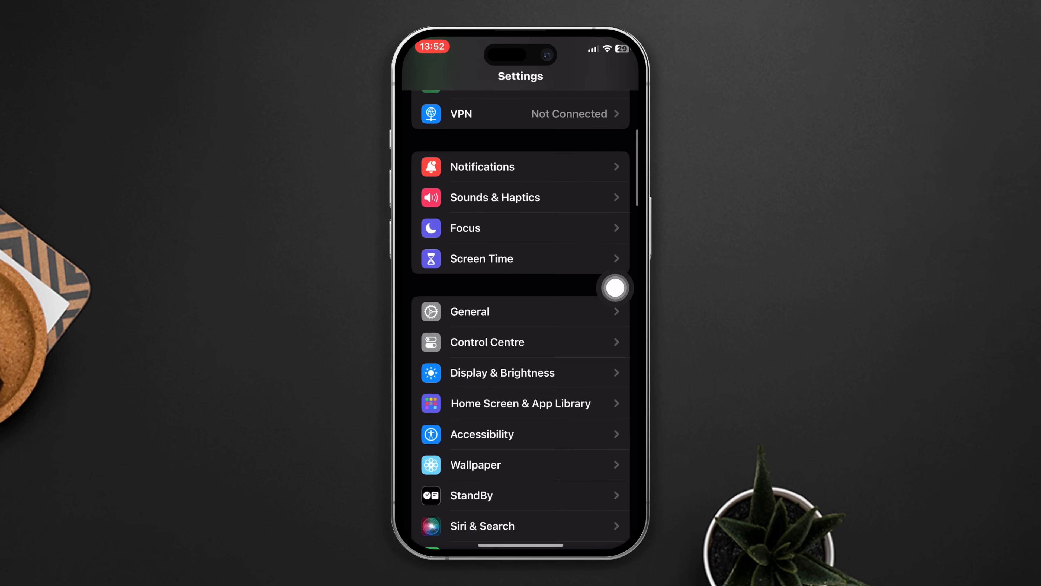
{"action": "left_click", "coordinate": [470, 311]}
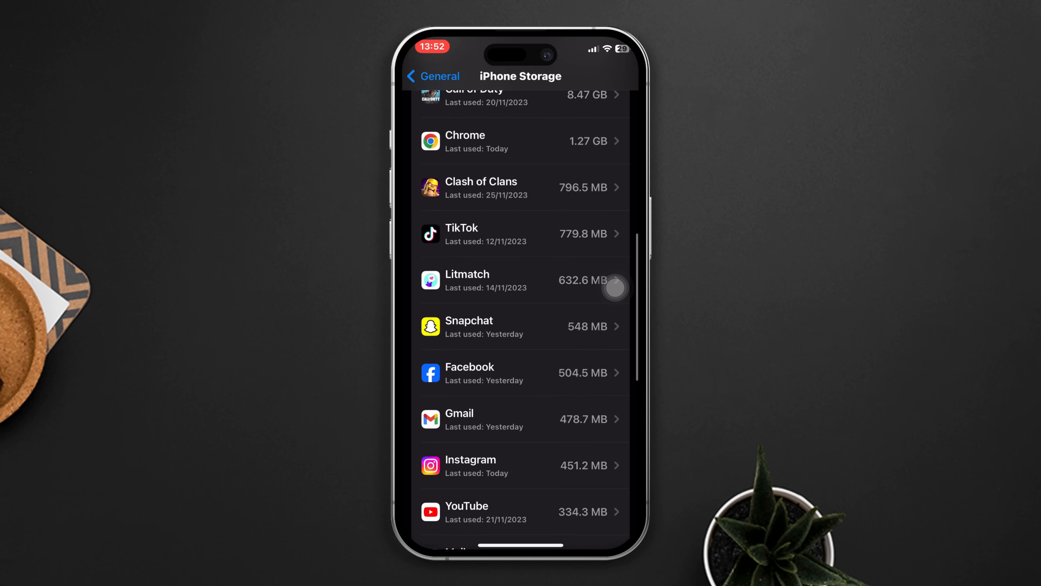
{"action": "left_click", "coordinate": [523, 465]}
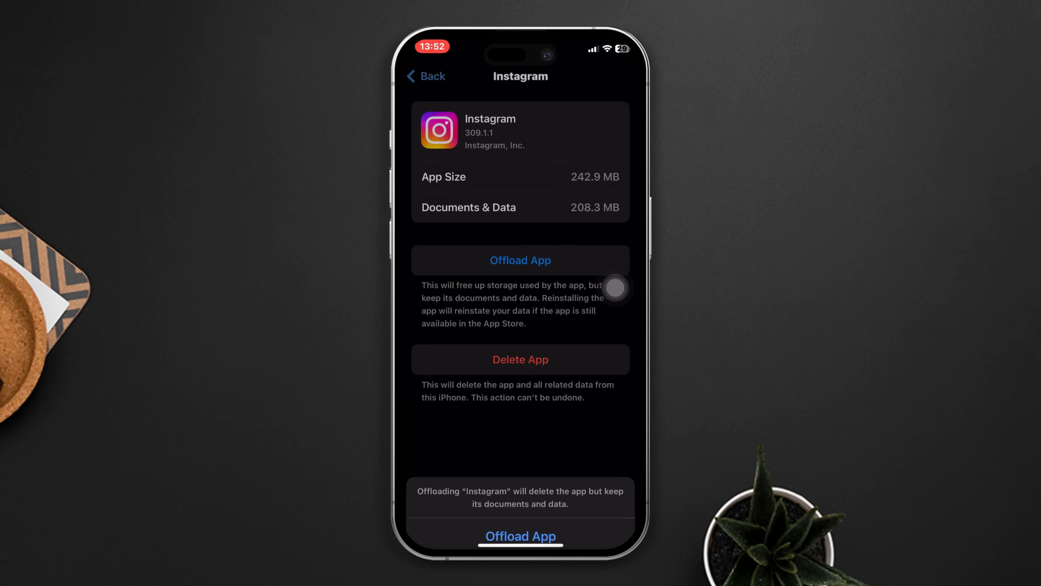
{"action": "left_click", "coordinate": [520, 536]}
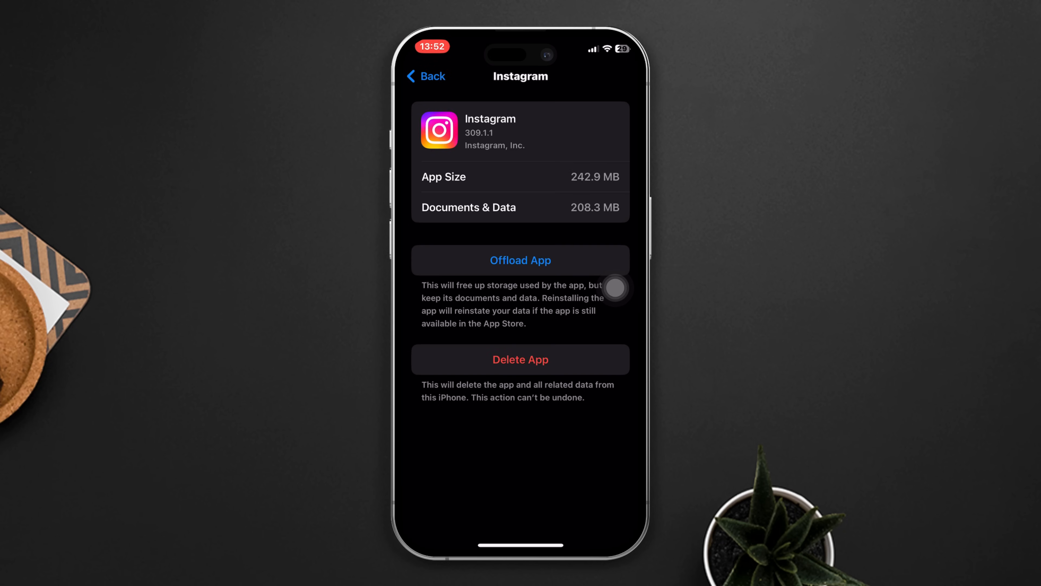
{"action": "left_click", "coordinate": [520, 259]}
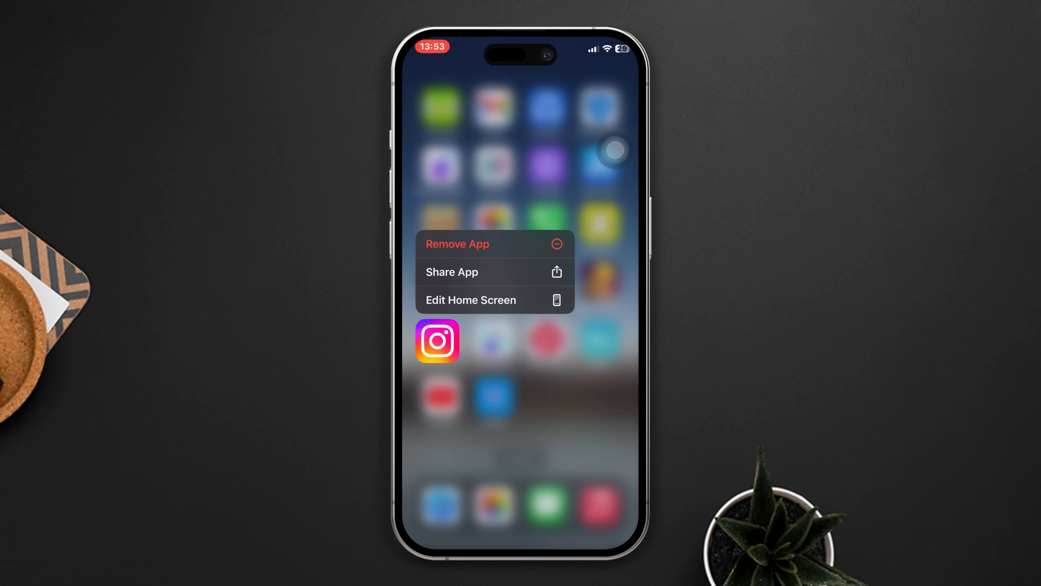
Step: Remove Instagram from the Home Screen, deleting the app and its data
{"action": "left_click", "coordinate": [457, 243]}
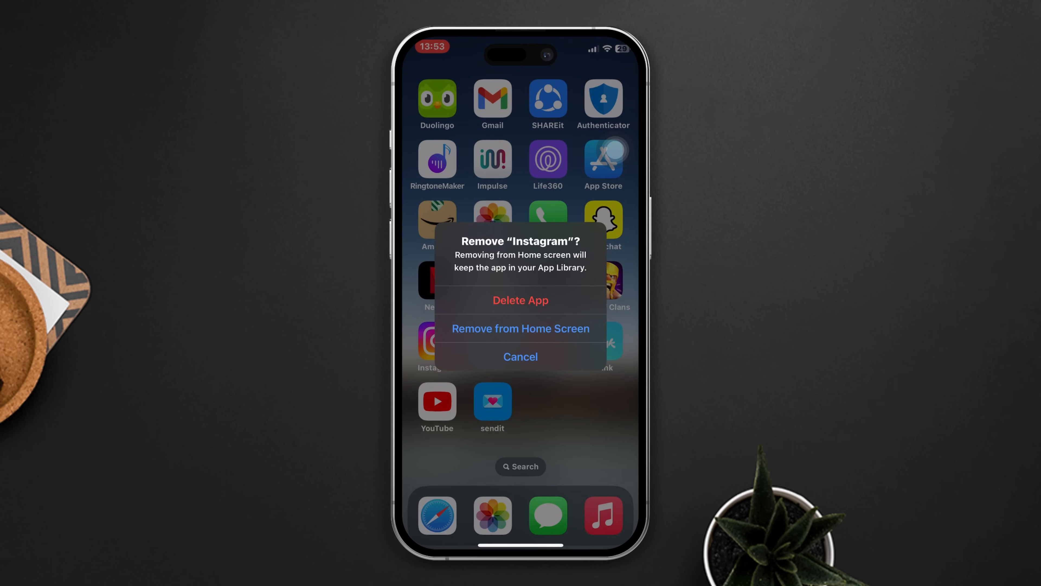
{"action": "left_click", "coordinate": [521, 300]}
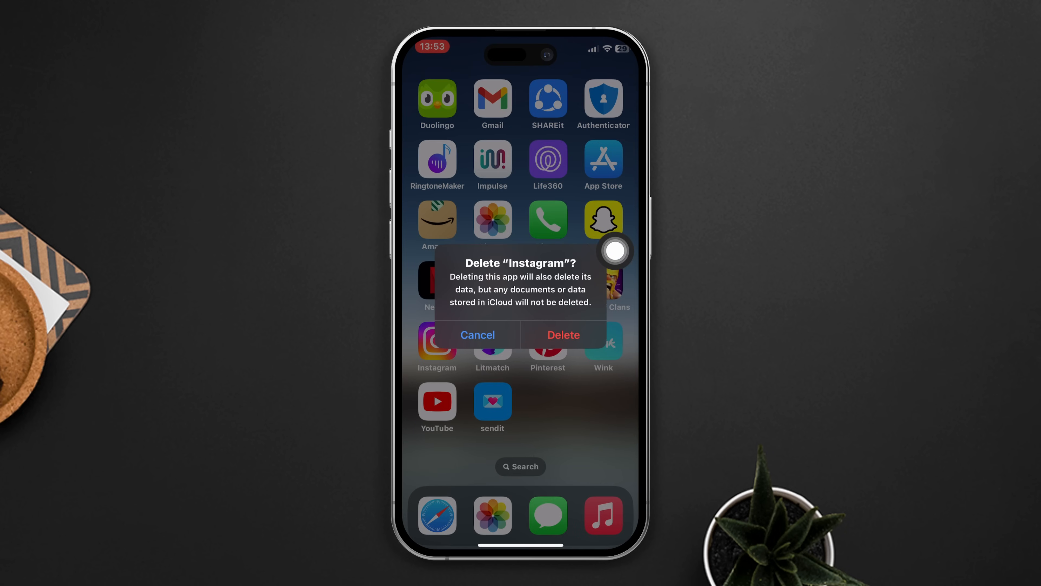
{"action": "left_click", "coordinate": [477, 334]}
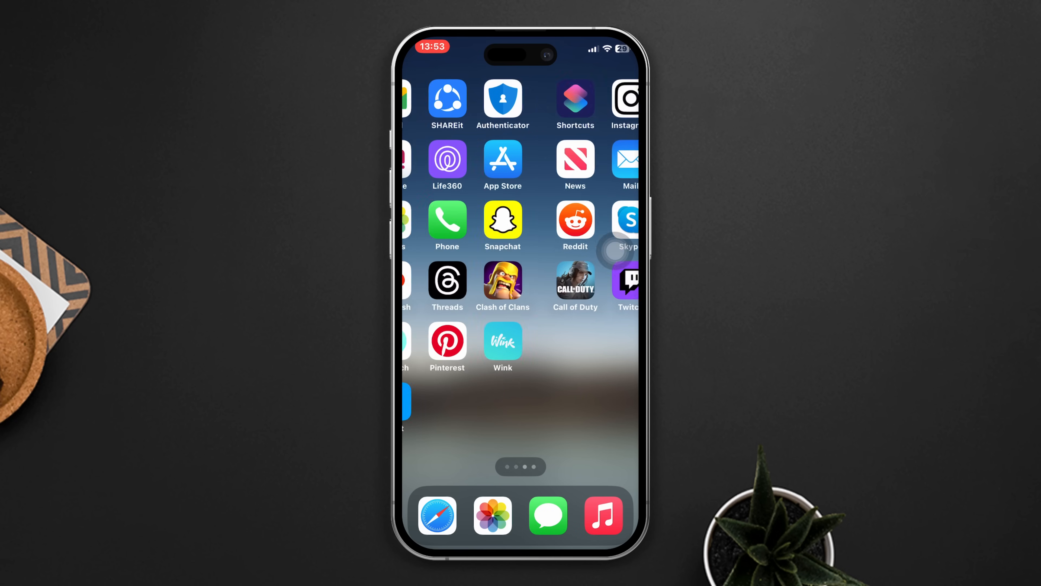
{"action": "scroll", "scroll_direction": "left", "scroll_amount": 3}
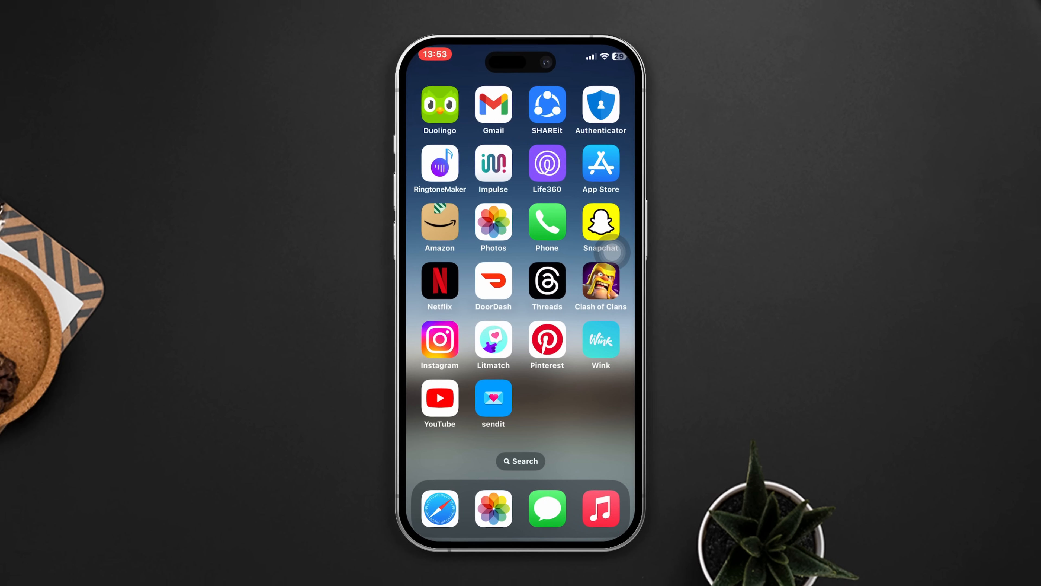